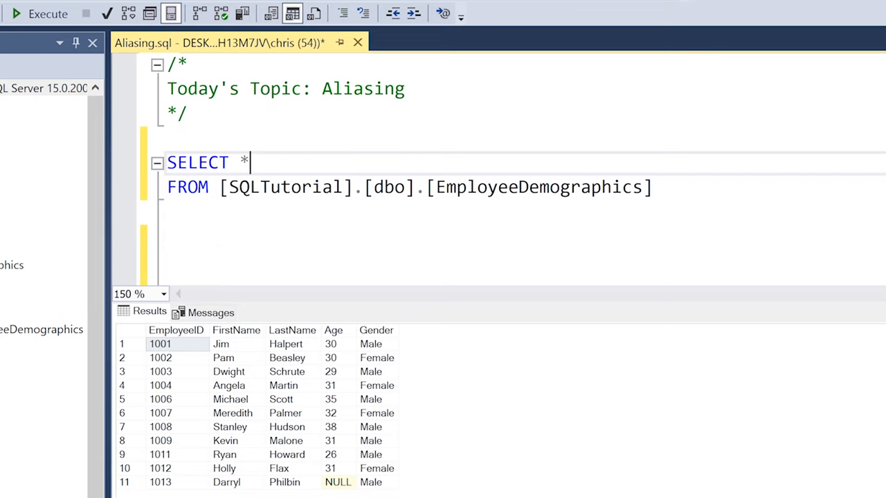
# Step: Select FirstName aliased as Fname and run it so results show under the Fname column
pyautogui.write('FirstName')
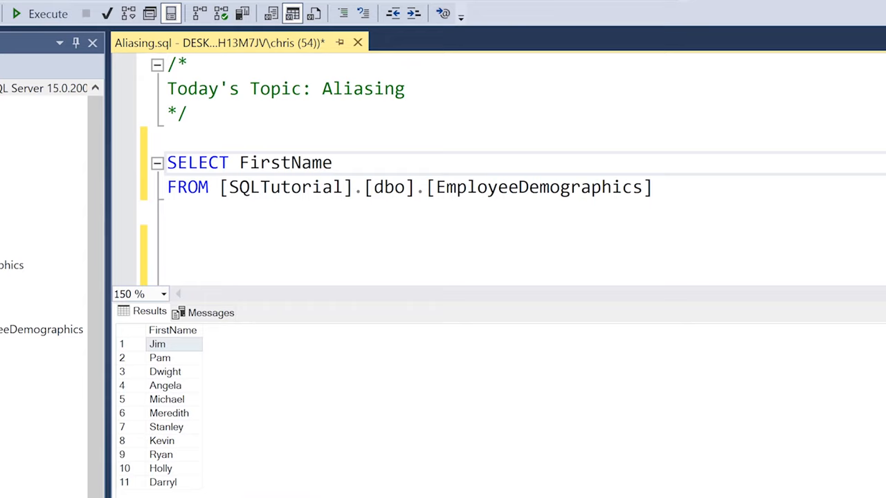
pyautogui.write('AS')
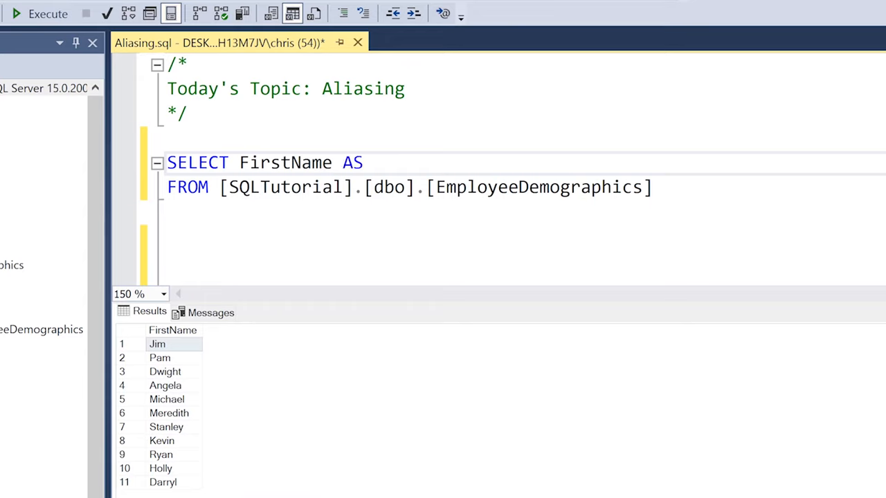
pyautogui.write('Fname')
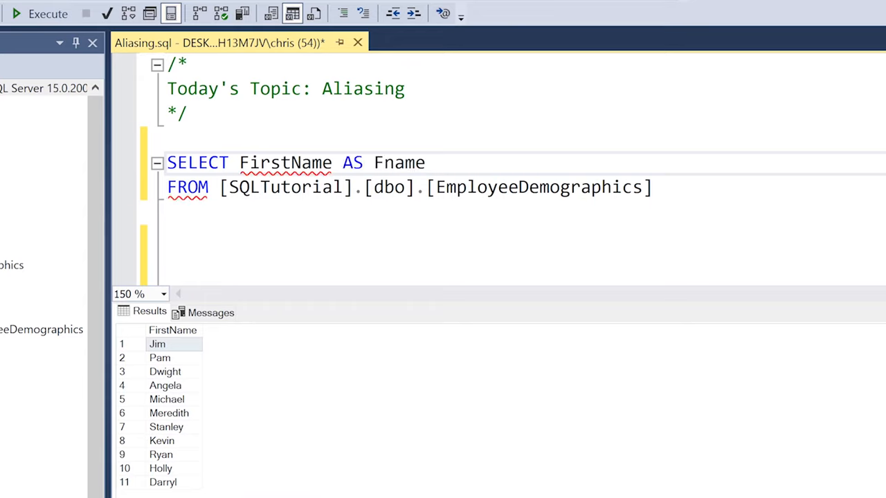
pyautogui.click(42, 14)
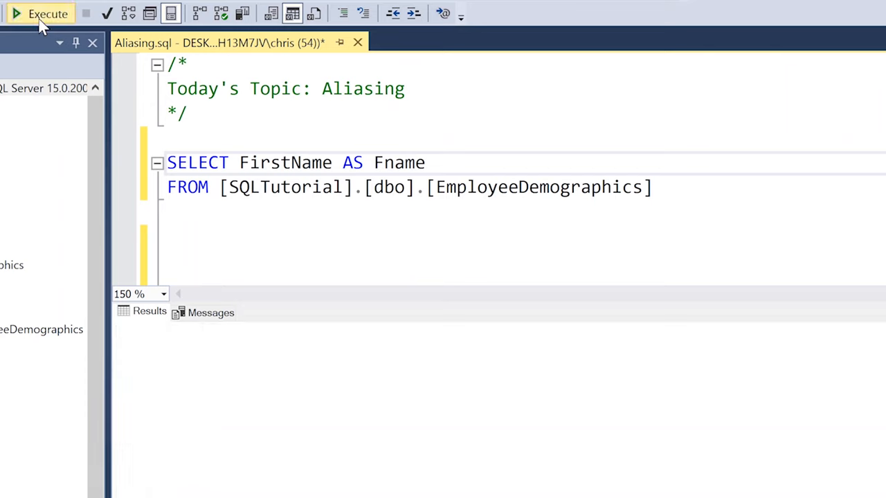
pyautogui.click(42, 14)
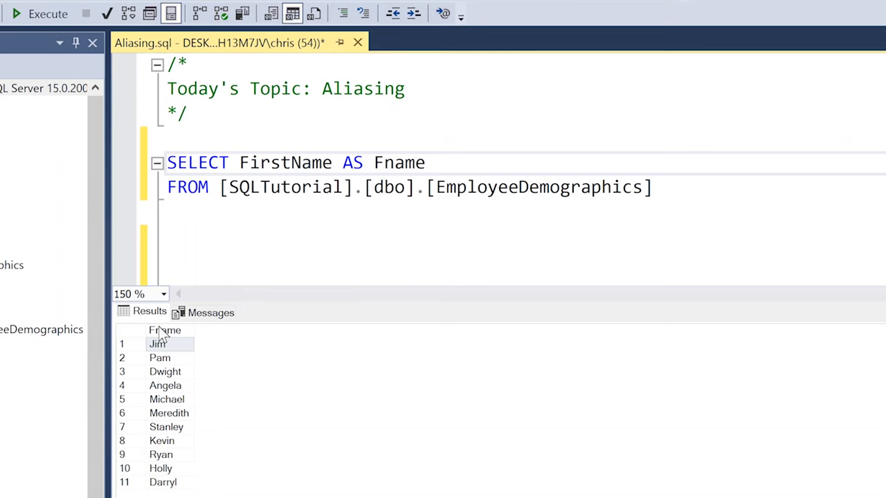
pyautogui.moveTo(153, 349)
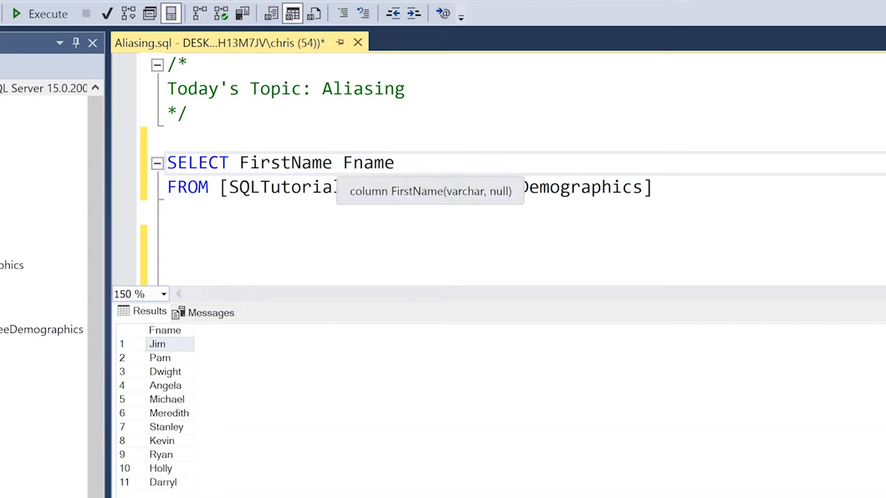
# Step: Remove the Fname alias so the query reads plain SELECT FirstName
pyautogui.click(393, 163)
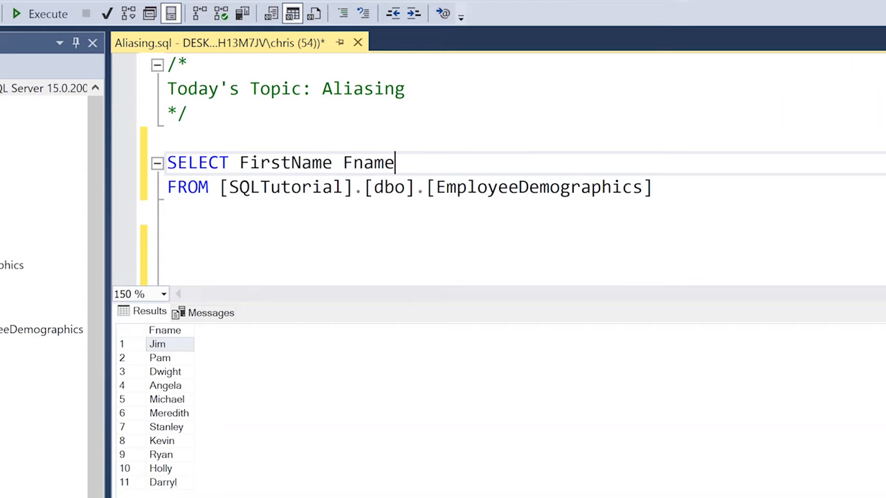
pyautogui.press('BackSpace')
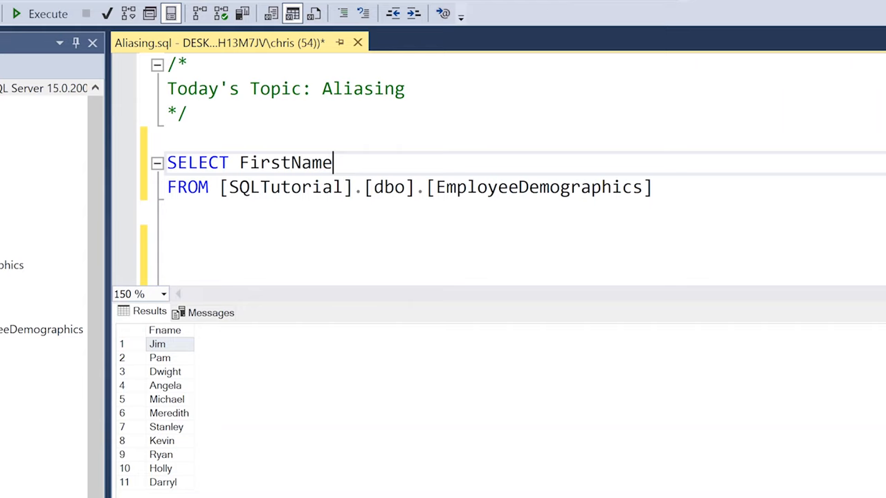
# Step: Concatenate FirstName + ' ' + LastName aliased as FullName and run it
pyautogui.write("+ '")
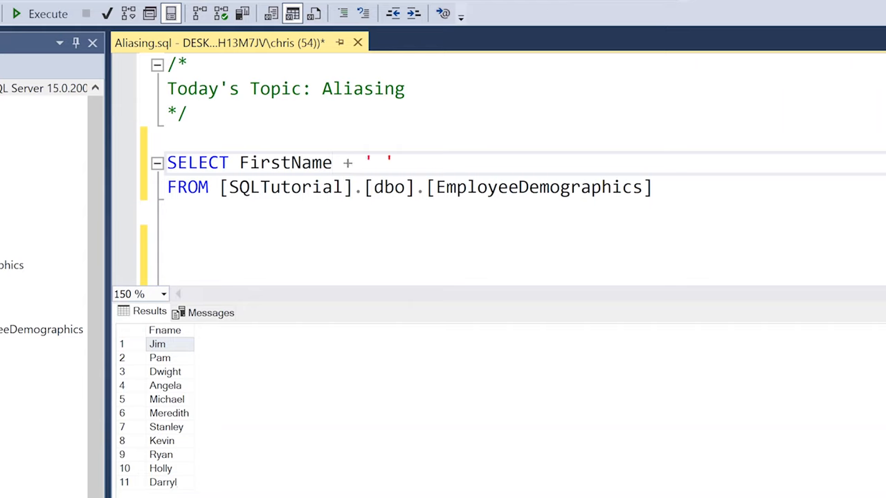
pyautogui.write('+')
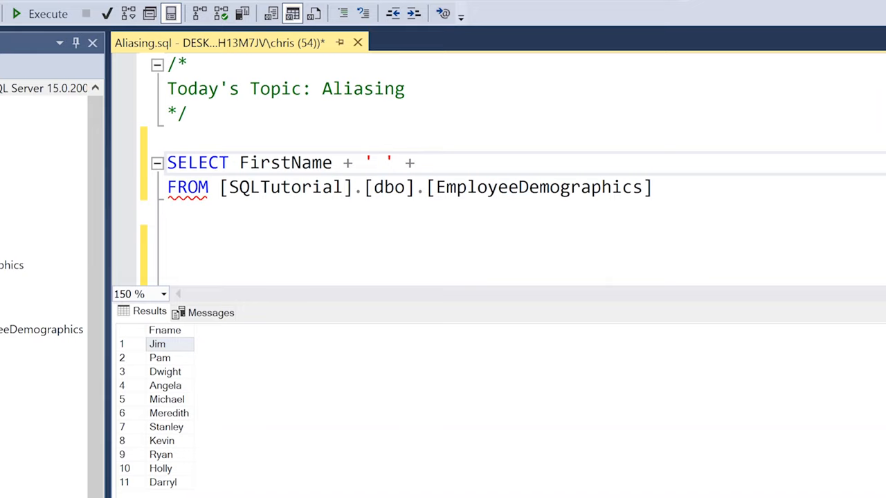
pyautogui.write('LastName')
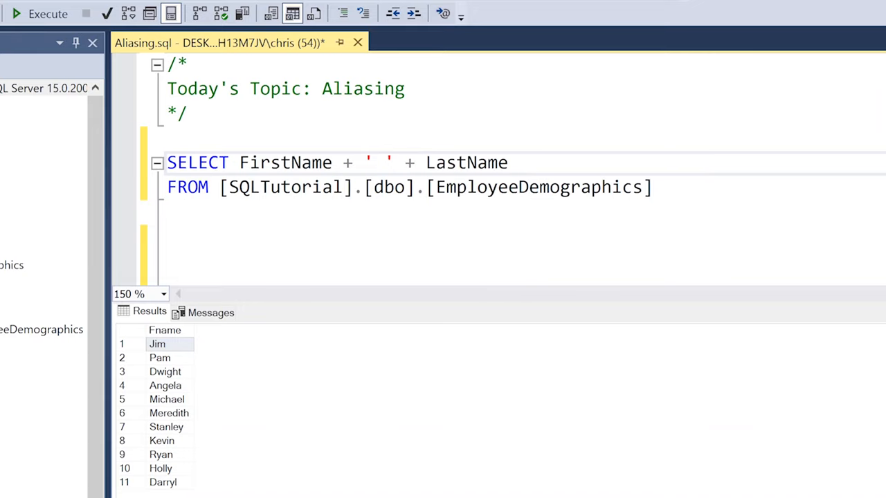
pyautogui.write('AS')
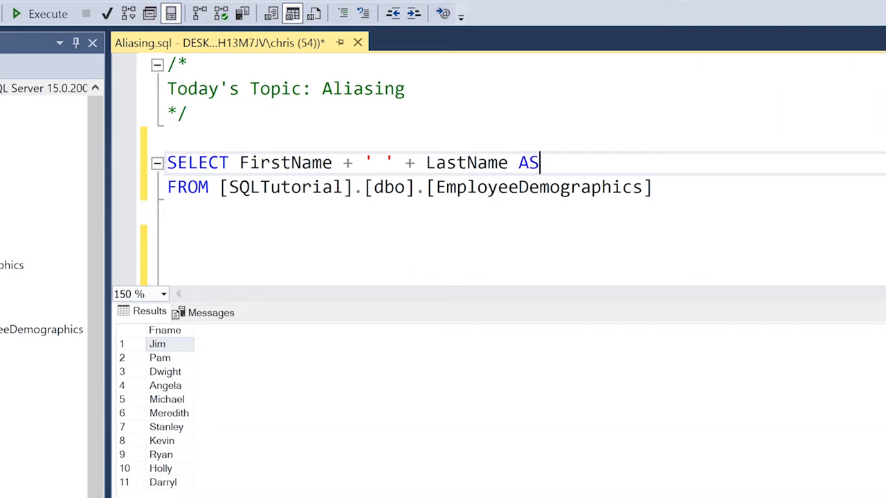
pyautogui.write('Fu')
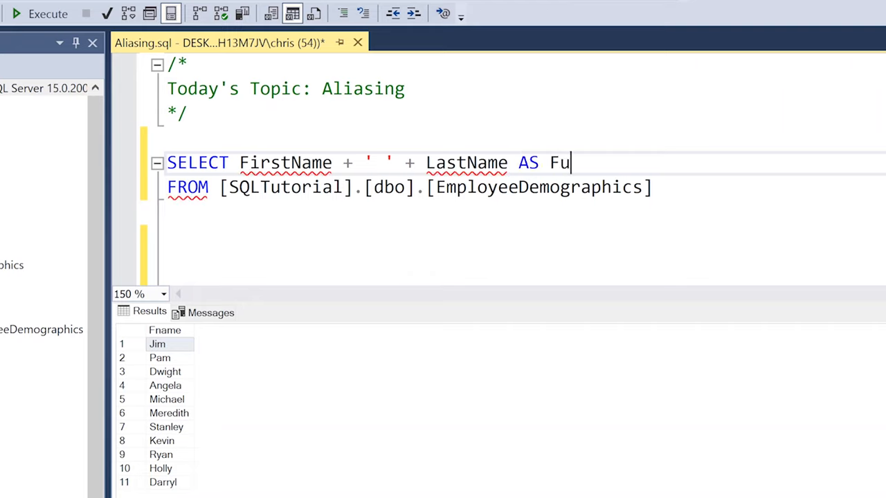
pyautogui.write('llName')
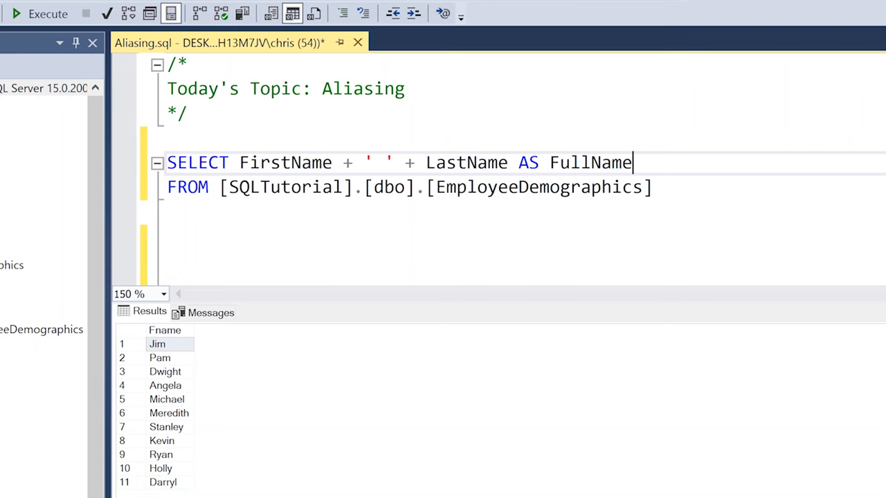
pyautogui.click(42, 14)
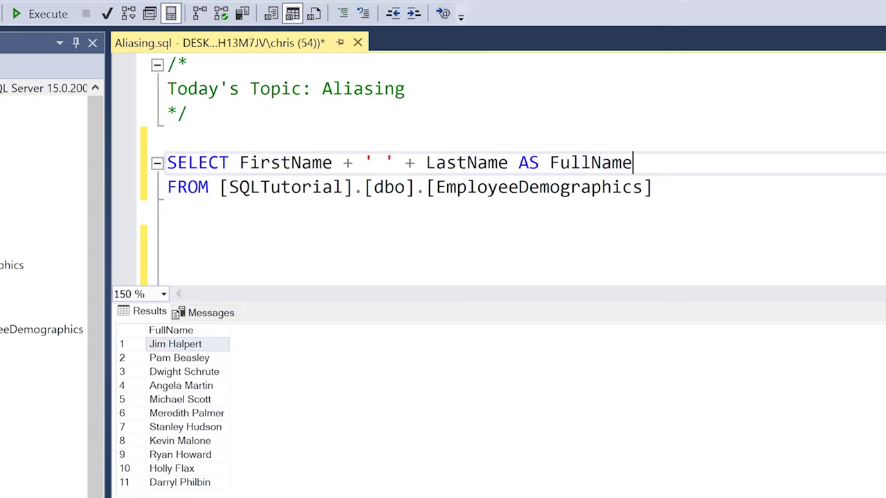
# Step: Remove the FullName alias, then re-add AS FullName to restore the column heading
pyautogui.press('Backspace')
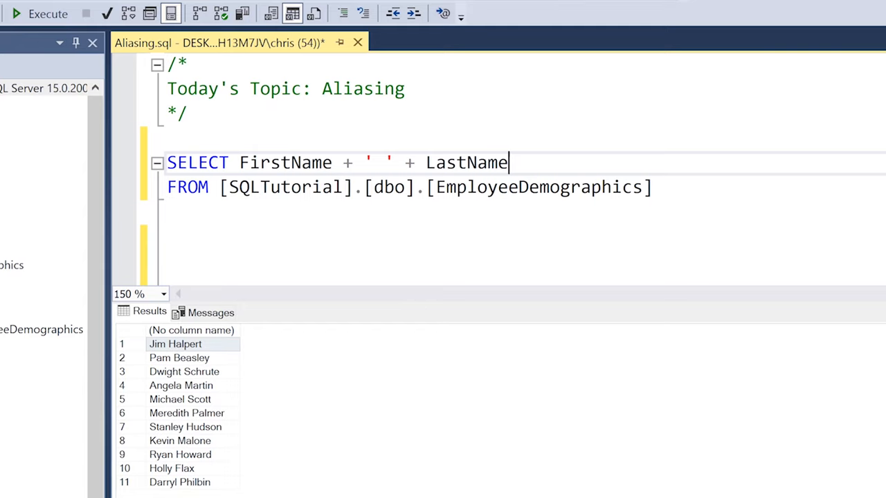
pyautogui.moveTo(505, 163)
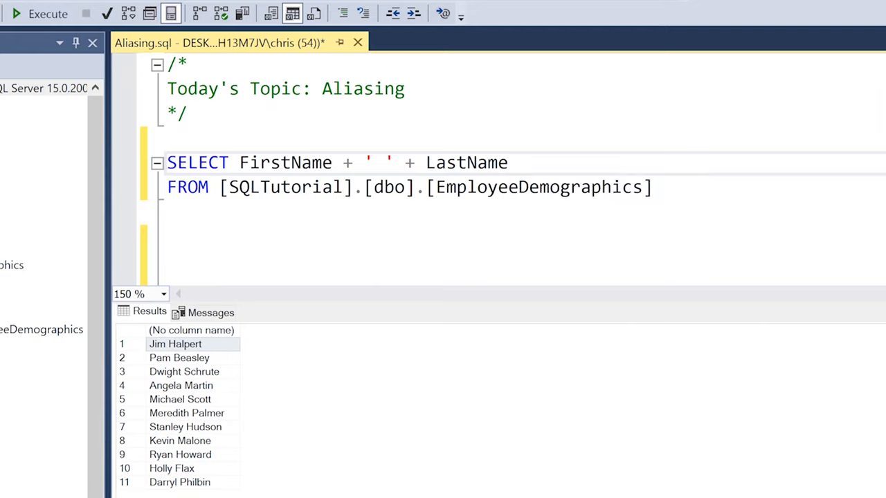
pyautogui.write('AS F')
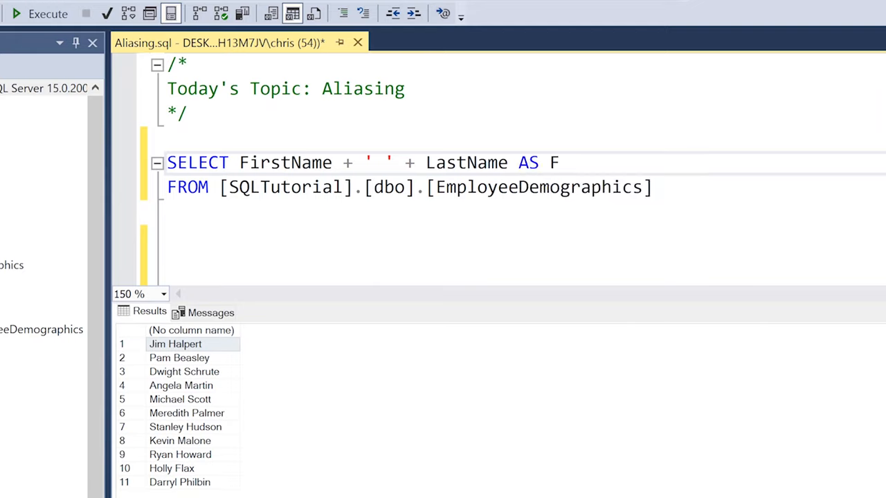
pyautogui.write('ullName')
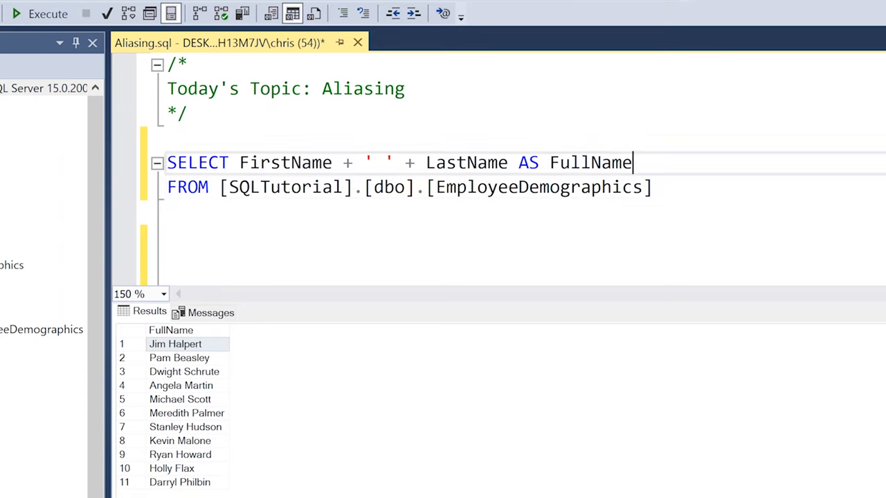
# Step: Run the Avg(Age) query, alias it, then run SELECT * returning every EmployeeDemographics column
pyautogui.write('Age)')
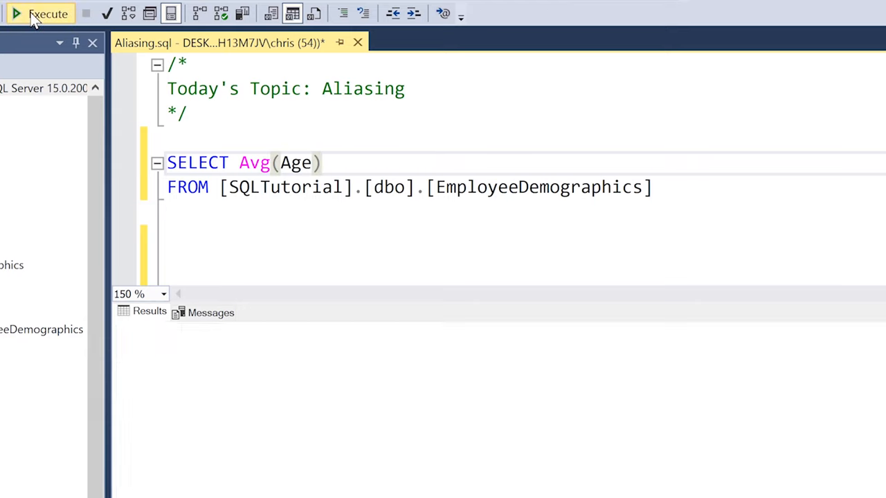
pyautogui.click(43, 13)
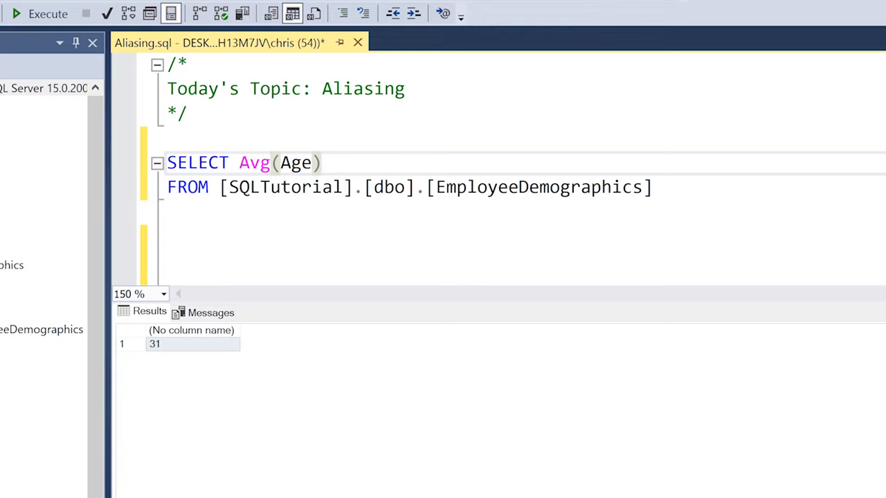
pyautogui.write('AS AvgAge')
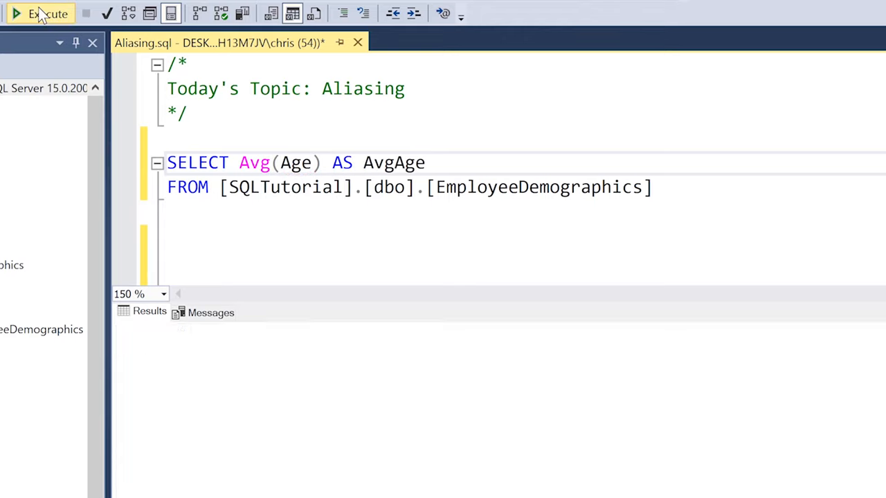
pyautogui.click(30, 14)
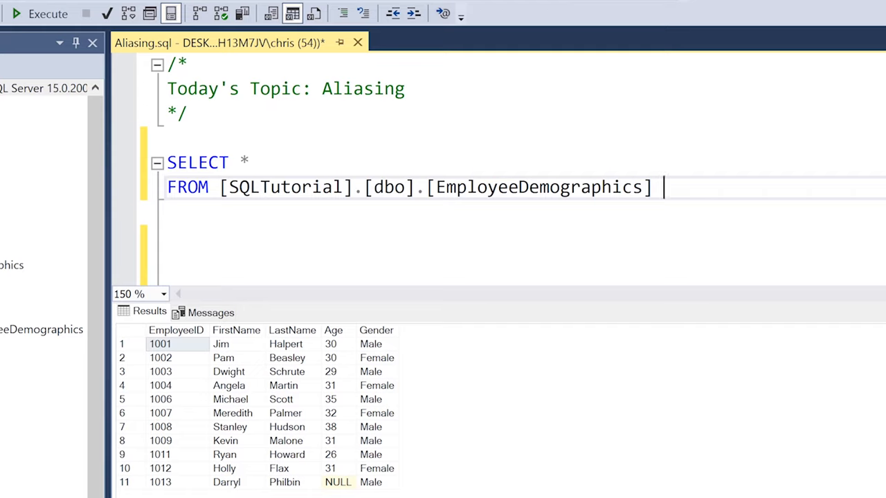
# Step: Alias EmployeeDemographics AS Demo and select Demo.EmployeeID, returning only employee IDs
pyautogui.write('AS')
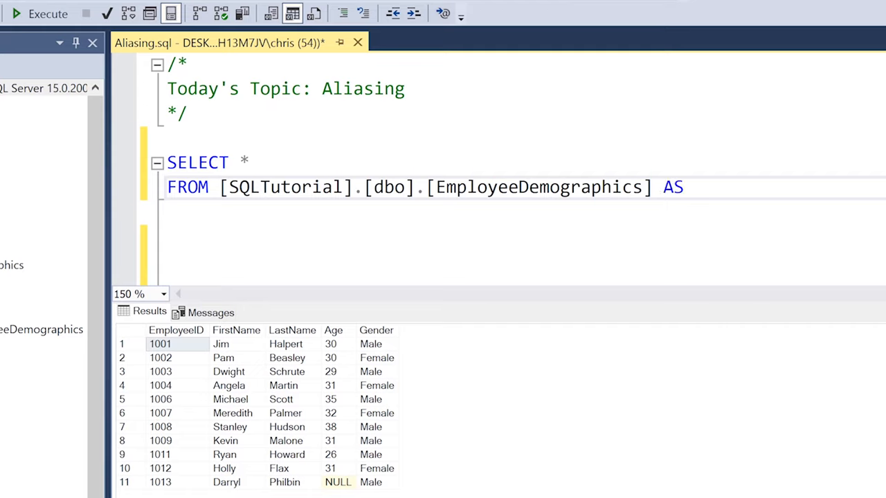
pyautogui.write('Demo')
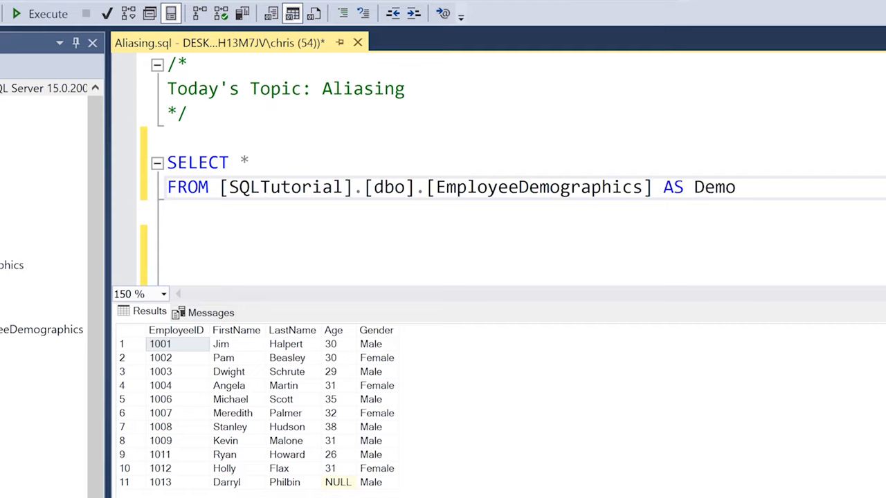
pyautogui.press('BackSpace')
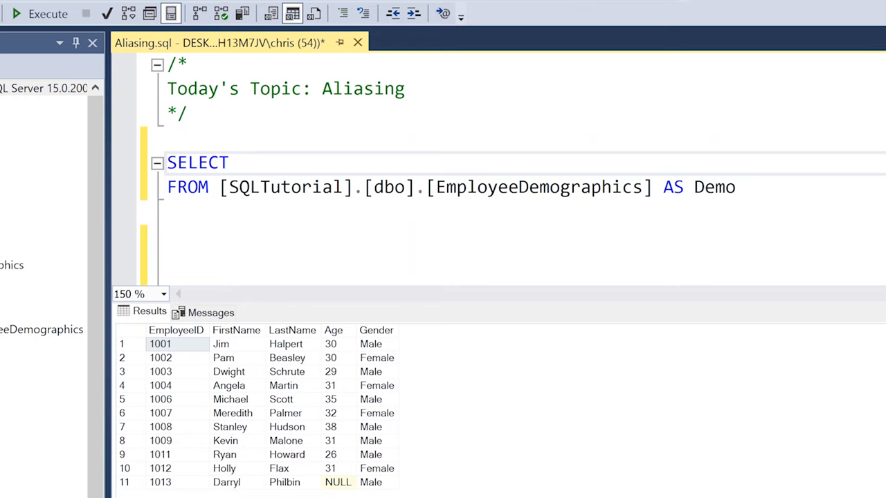
pyautogui.write('Demo.')
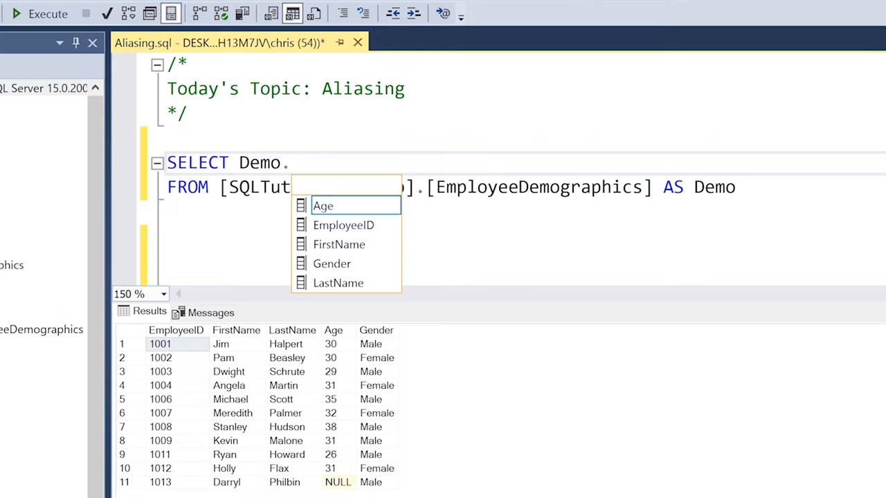
pyautogui.moveTo(359, 229)
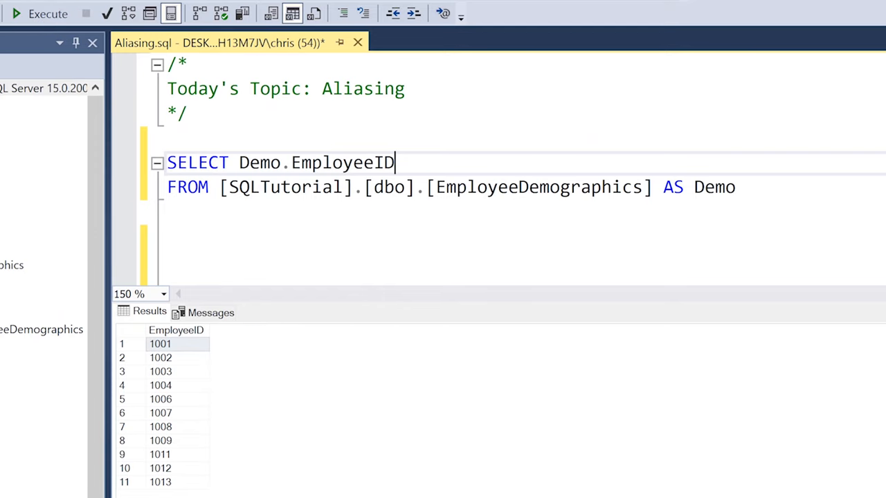
pyautogui.doubleClick(715, 187)
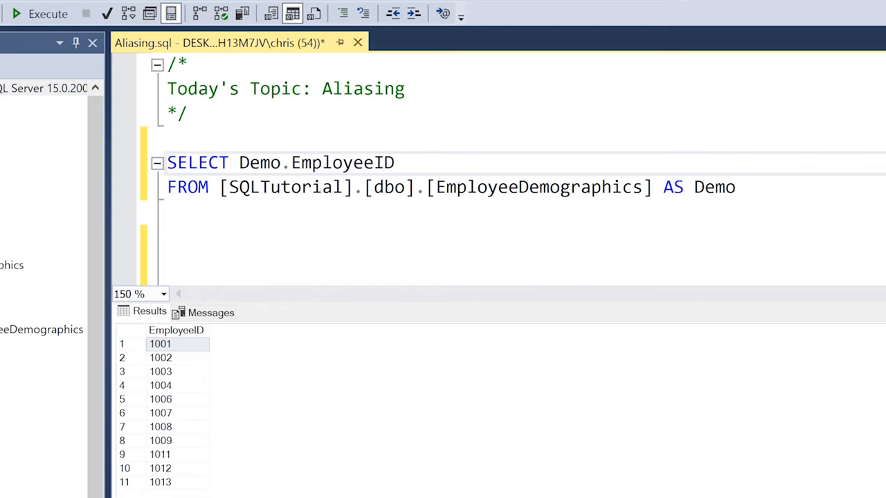
pyautogui.doubleClick(342, 163)
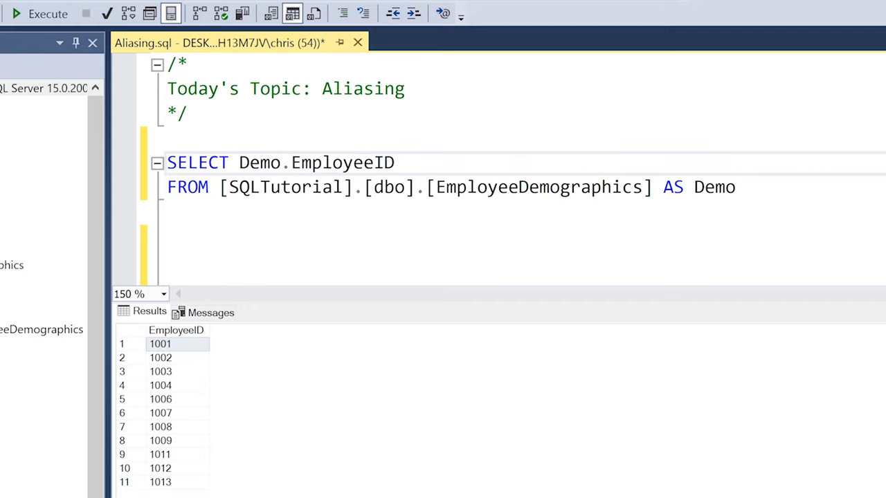
pyautogui.click(396, 163)
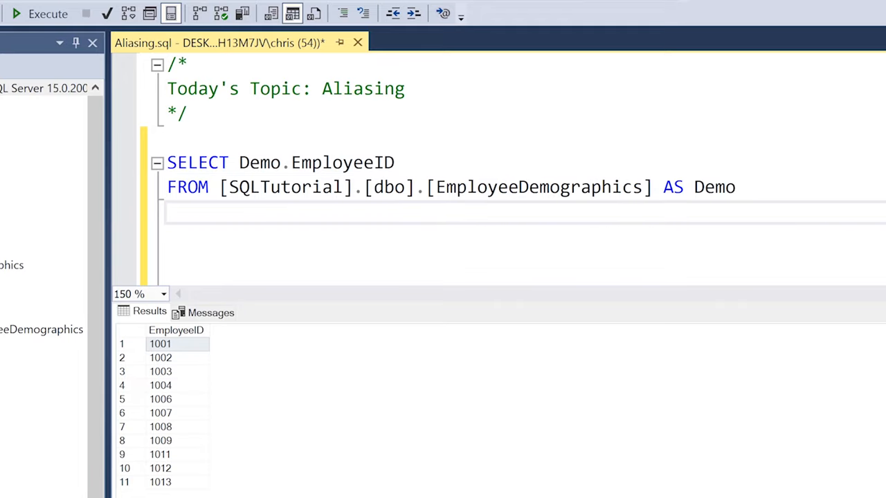
# Step: Join EmployeeSalary AS Sal ON Demo.EmployeeID = Sal.EmployeeID
pyautogui.write('JOIN [SQLTutorial].[dbo].[EmployeeDemographics]')
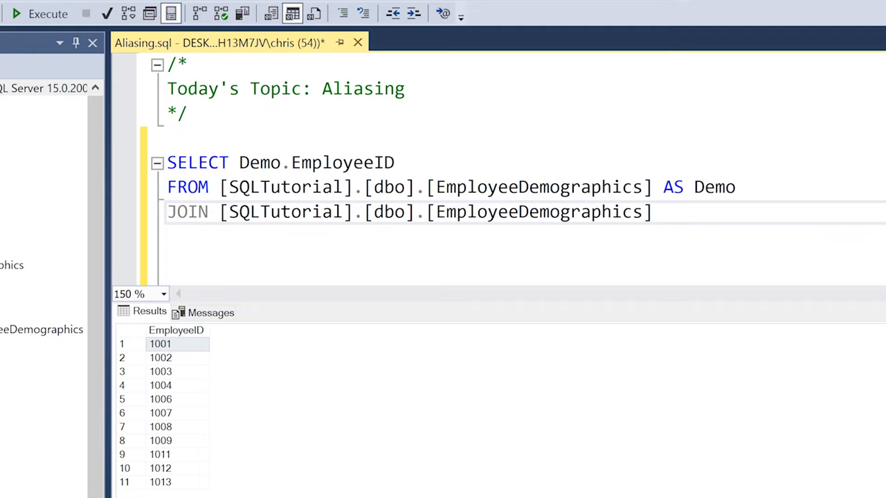
pyautogui.doubleClick(582, 212)
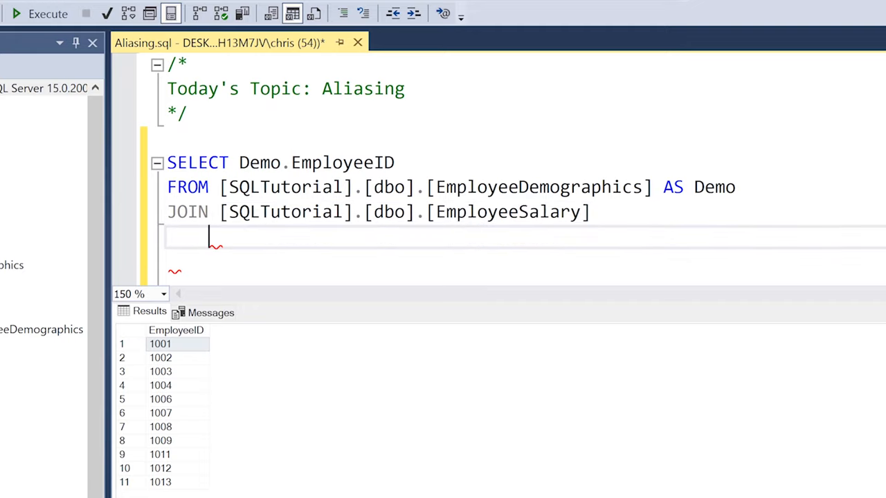
pyautogui.write('ON')
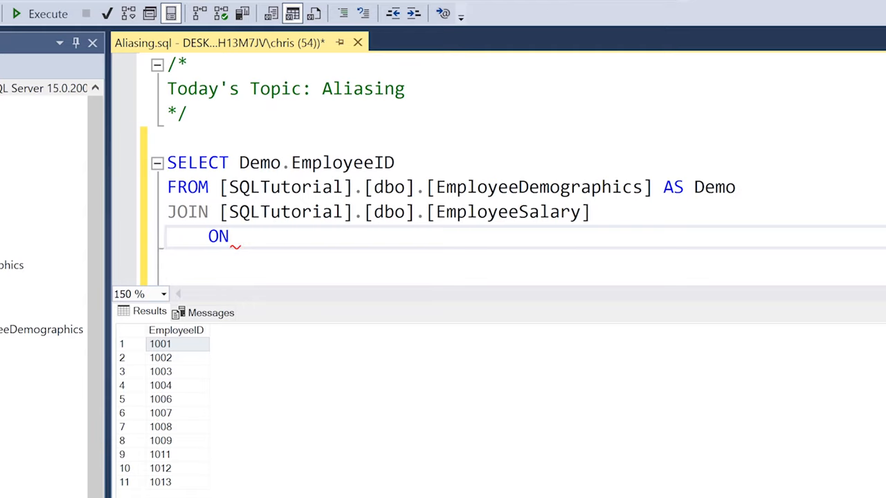
pyautogui.write('Dm')
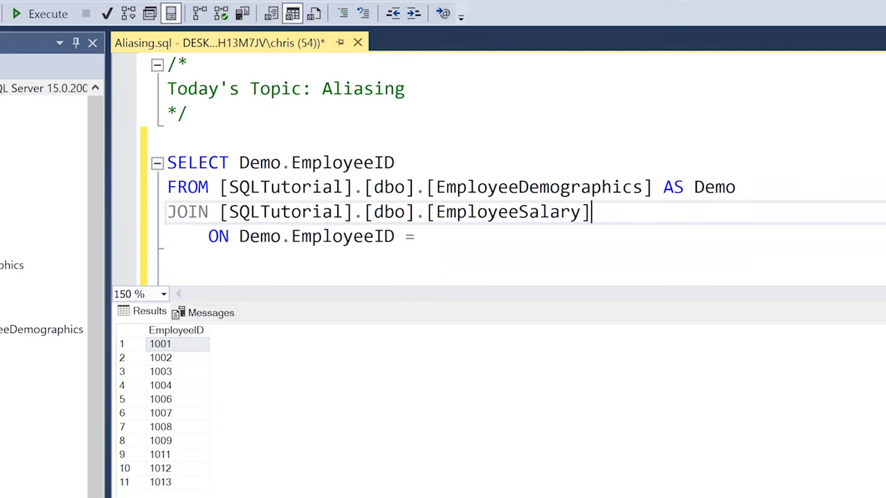
pyautogui.write('AS Sal')
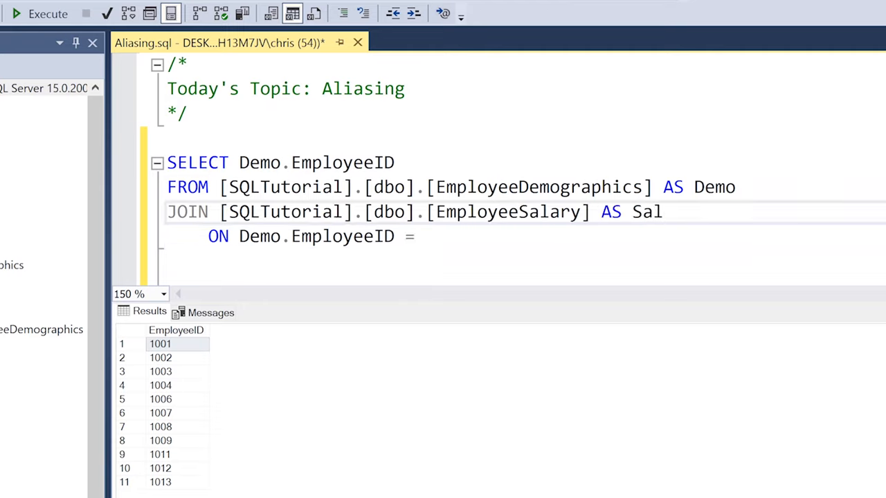
pyautogui.write('Sal')
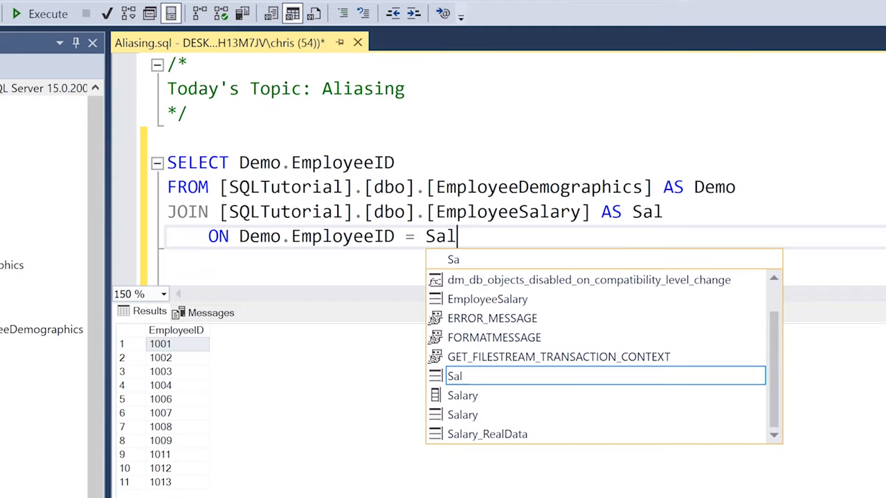
pyautogui.write('.EmployeeID')
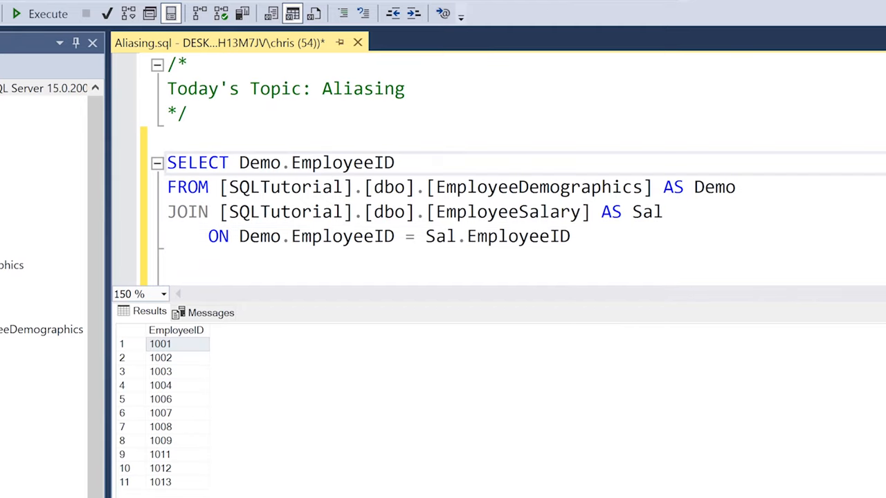
# Step: Add Sal.Salary to the select list and replace the Demo alias with [EmployeeDemographics]
pyautogui.write(',')
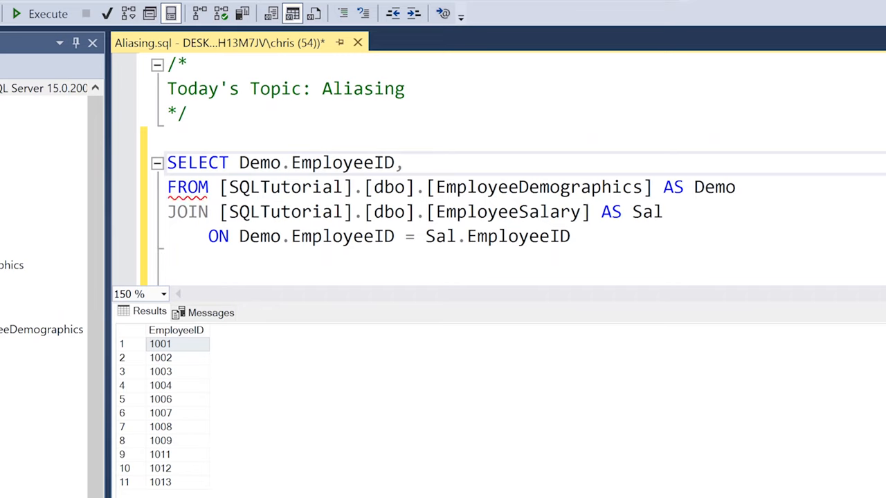
pyautogui.write('Sal.Salary')
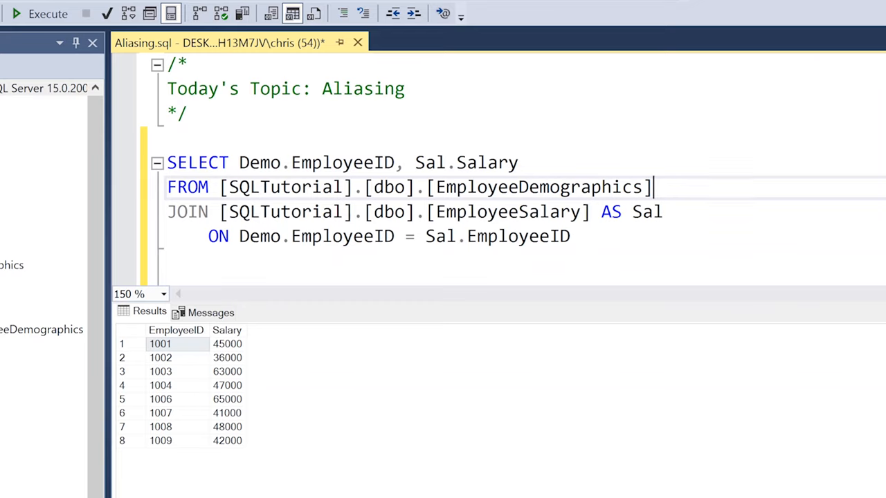
pyautogui.doubleClick(540, 187)
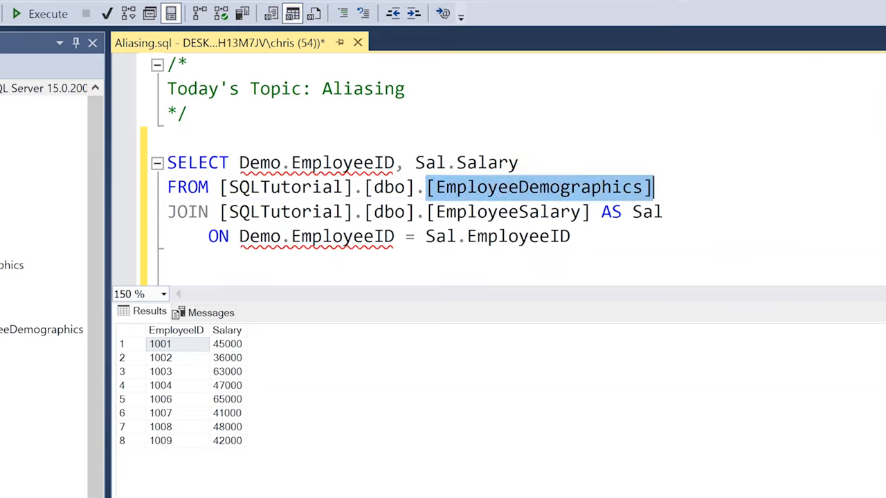
pyautogui.write('[EmployeeDemographics]')
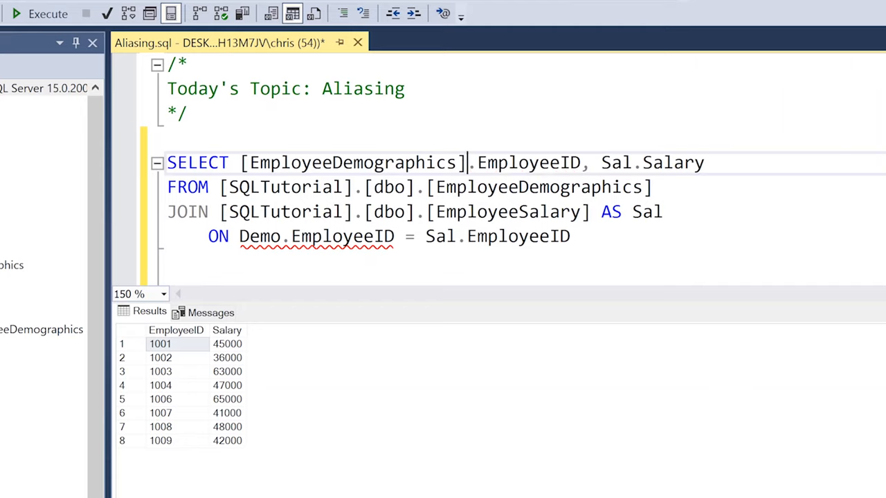